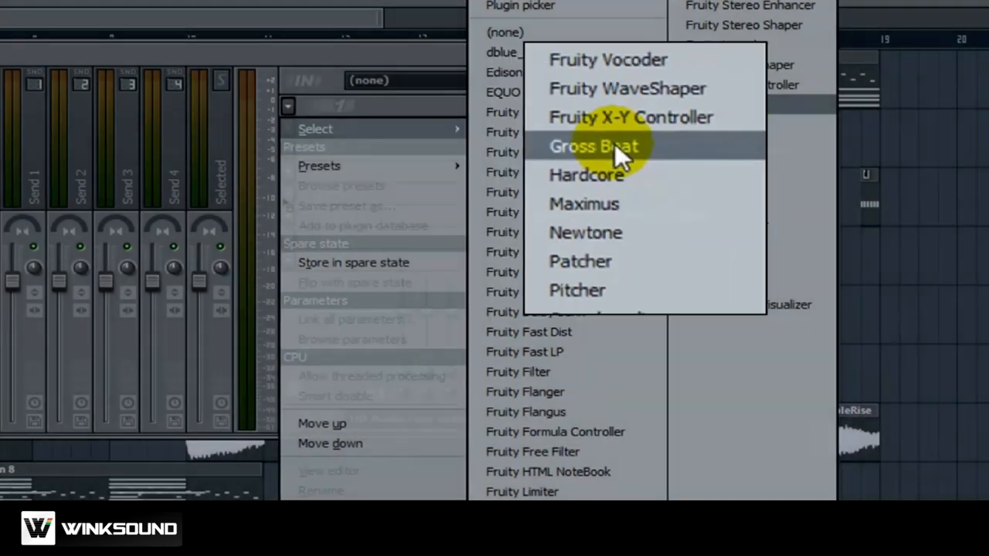
Insert Gross Beat into an empty effect slot on the master mixer track.
click(593, 145)
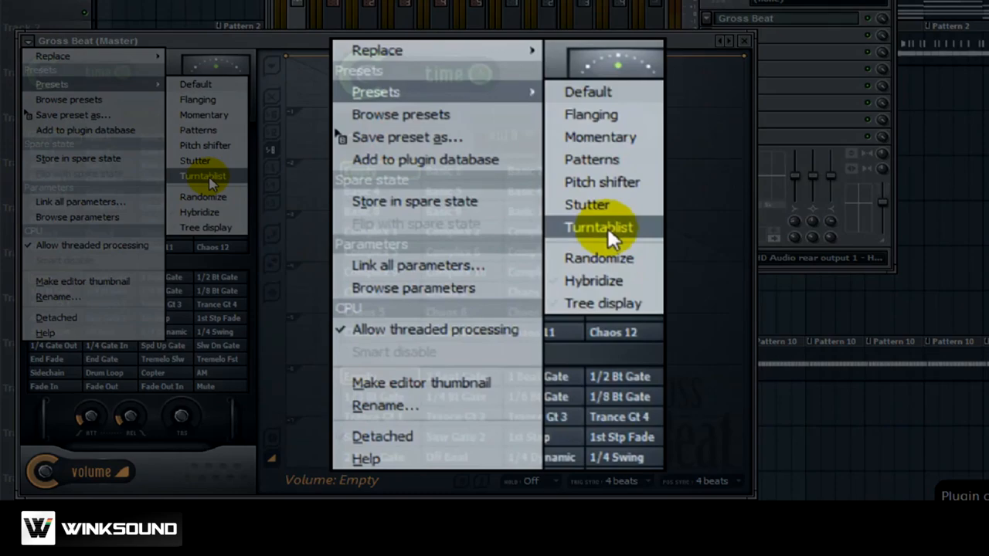
Load the Turntablist preset, make Deck On the current time slot, and create its automation clip.
click(599, 227)
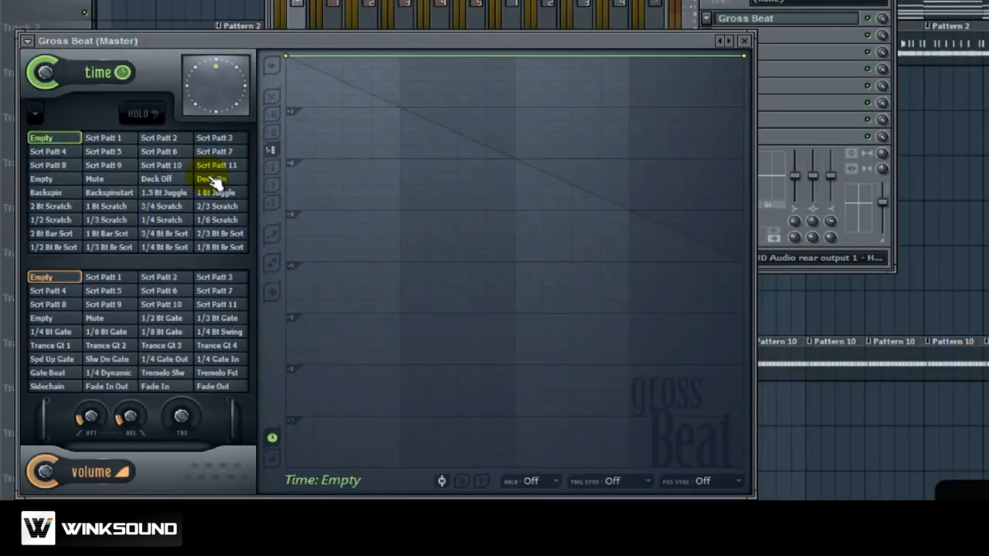
click(213, 179)
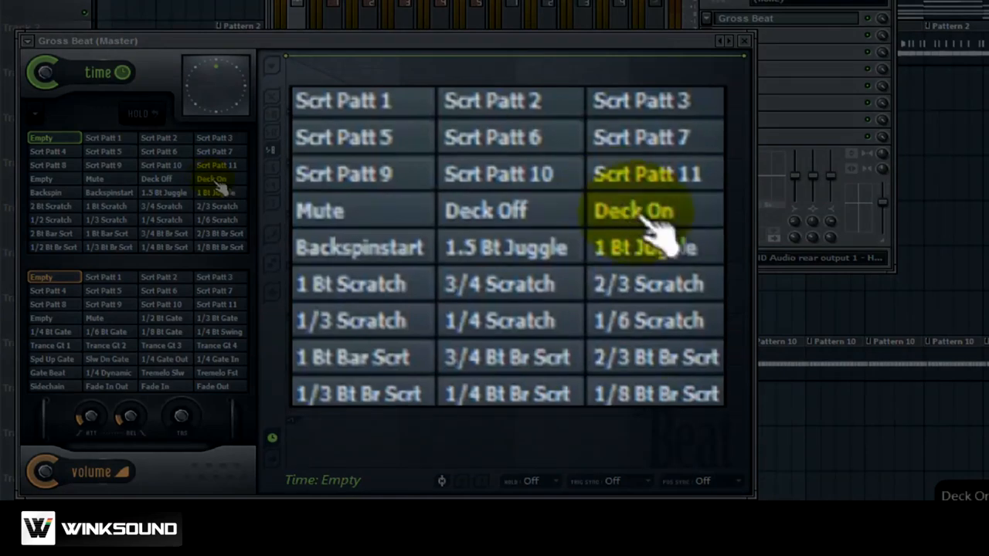
click(633, 210)
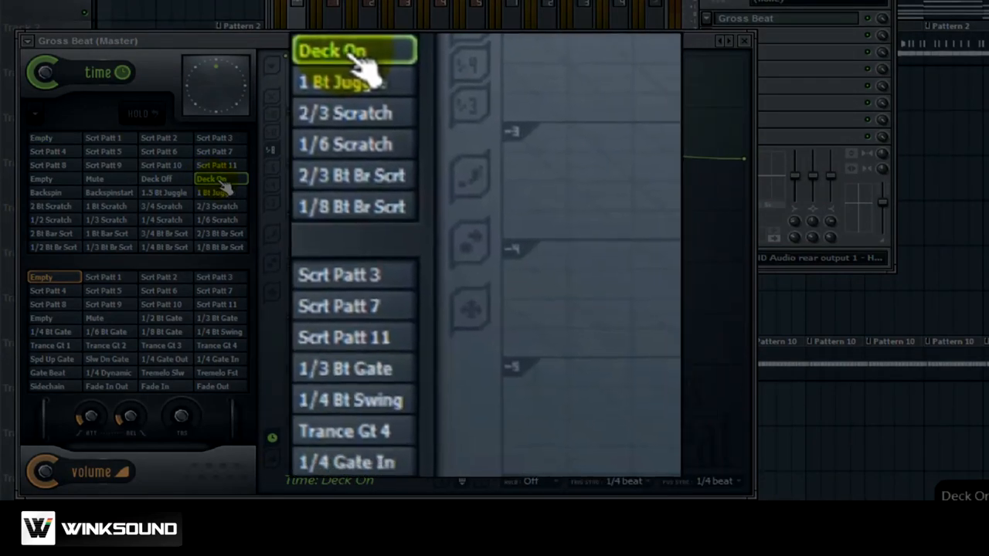
right_click(354, 49)
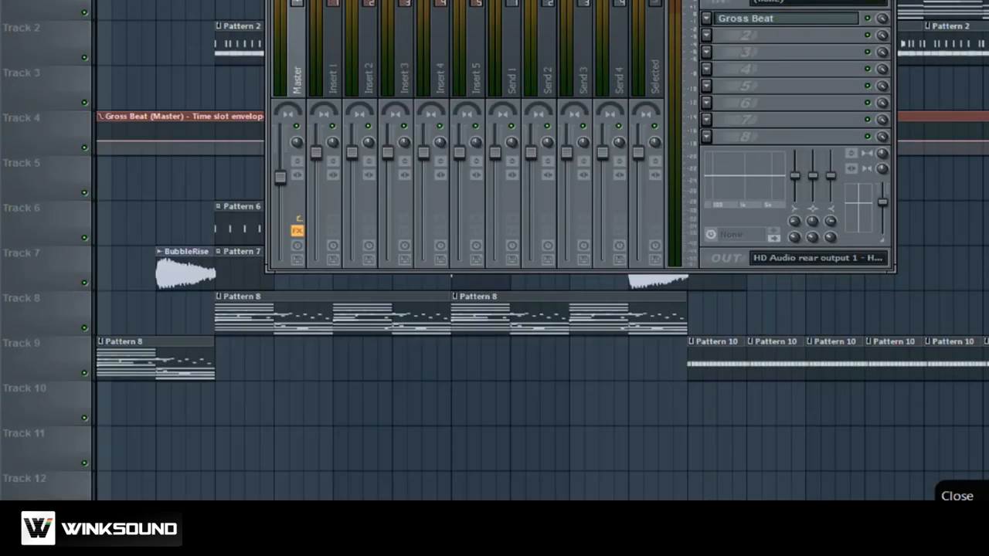
click(956, 495)
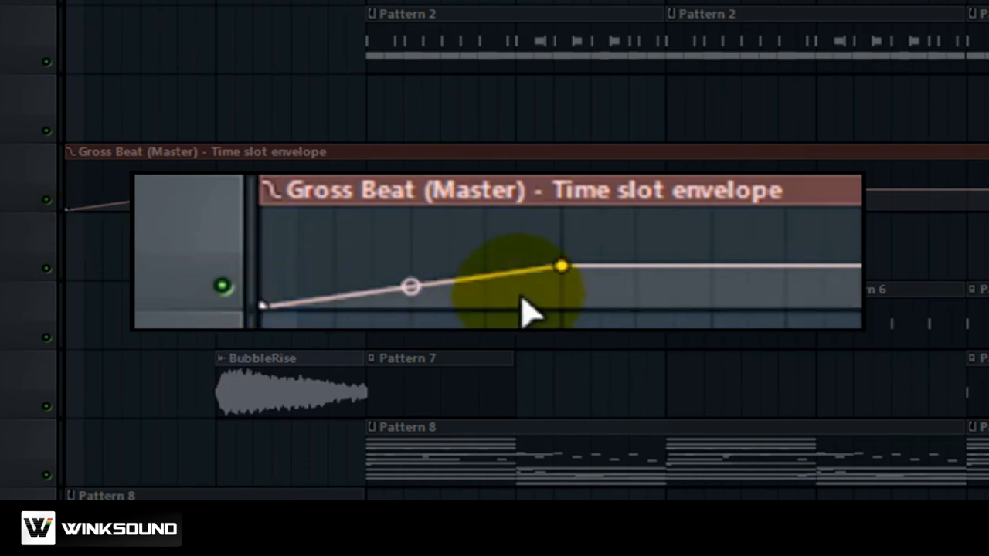
Drag the envelope points into a rising ramp that levels off between bars 2 and 3.
drag(563, 266, 633, 266)
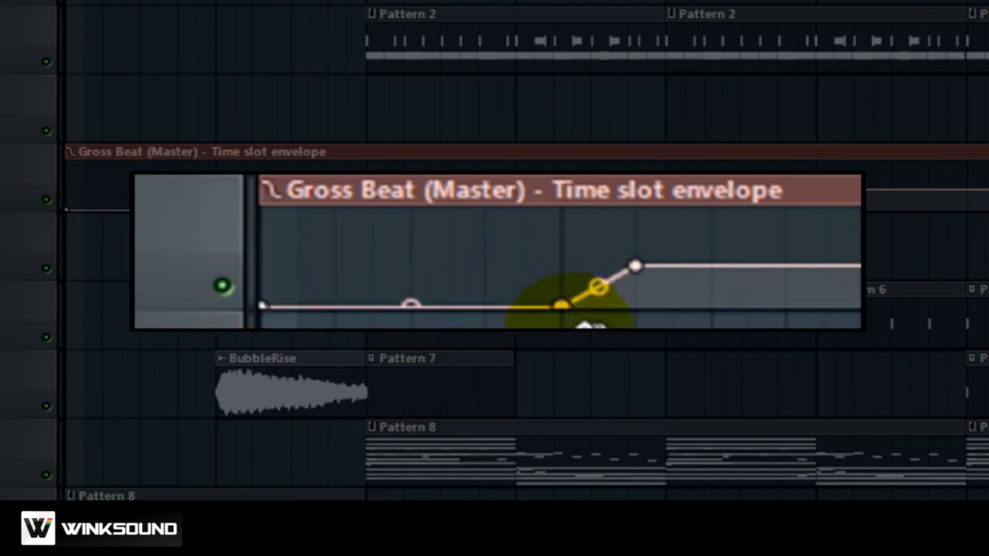
drag(634, 266, 559, 278)
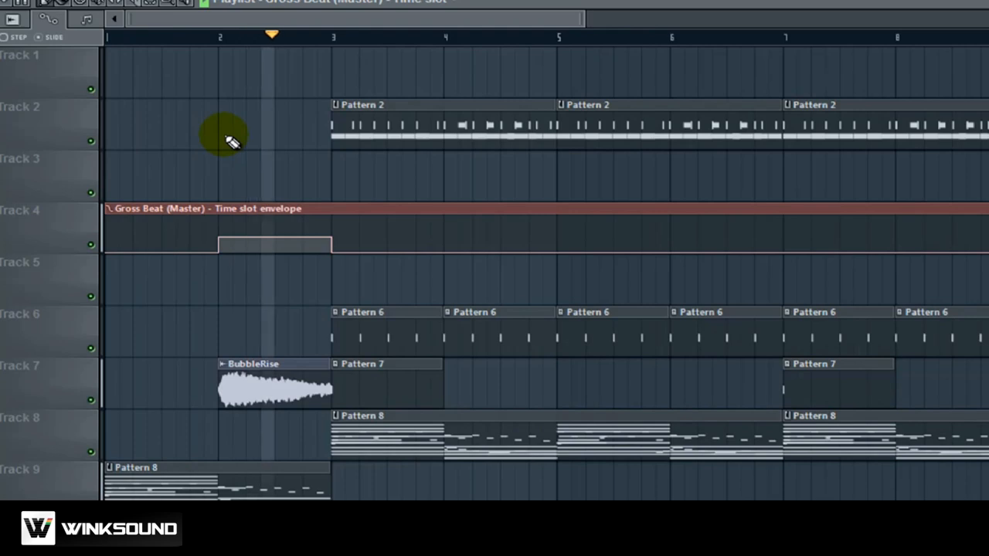
Reopen the Gross Beat (Master) editor window from the playlist area.
click(343, 37)
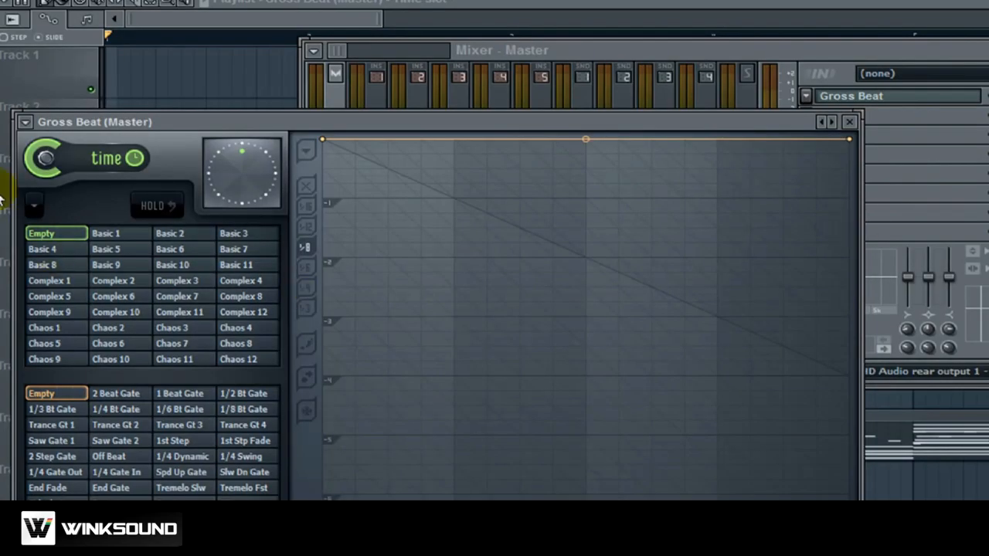
Reload Turntablist from Gross Beat's preset menu and pick the Deck Off time pattern.
right_click(93, 154)
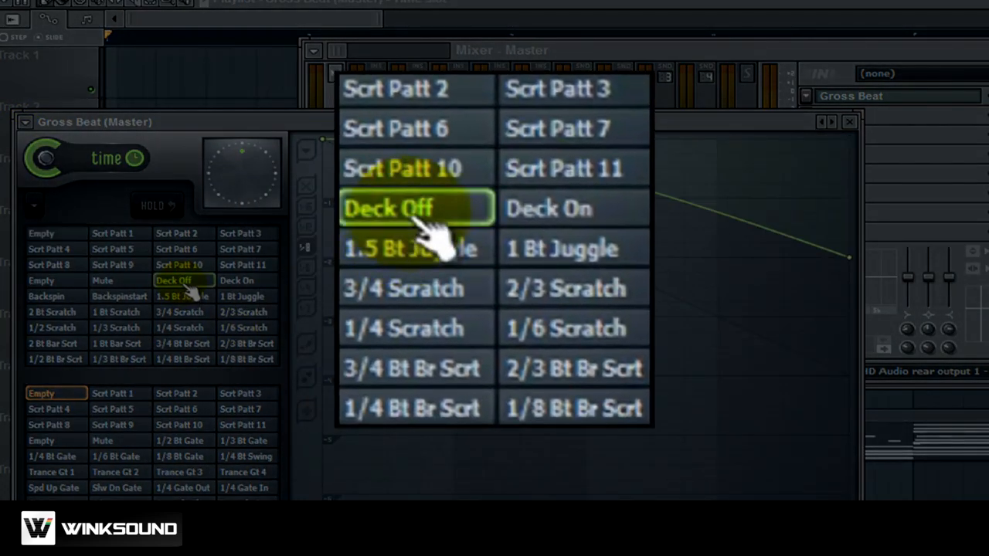
click(389, 207)
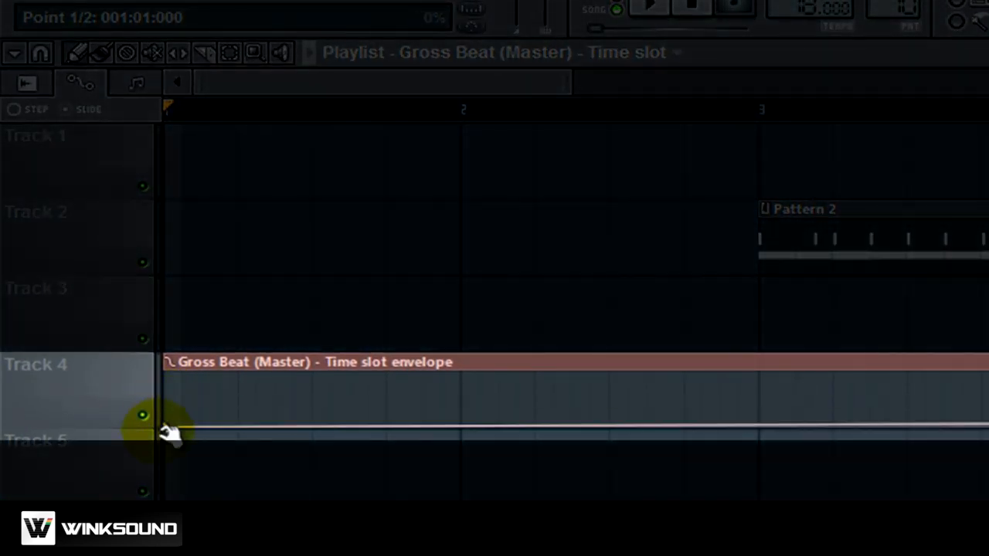
Shape the Track 4 envelope to stay low and then rise into a raised step.
drag(170, 430, 772, 421)
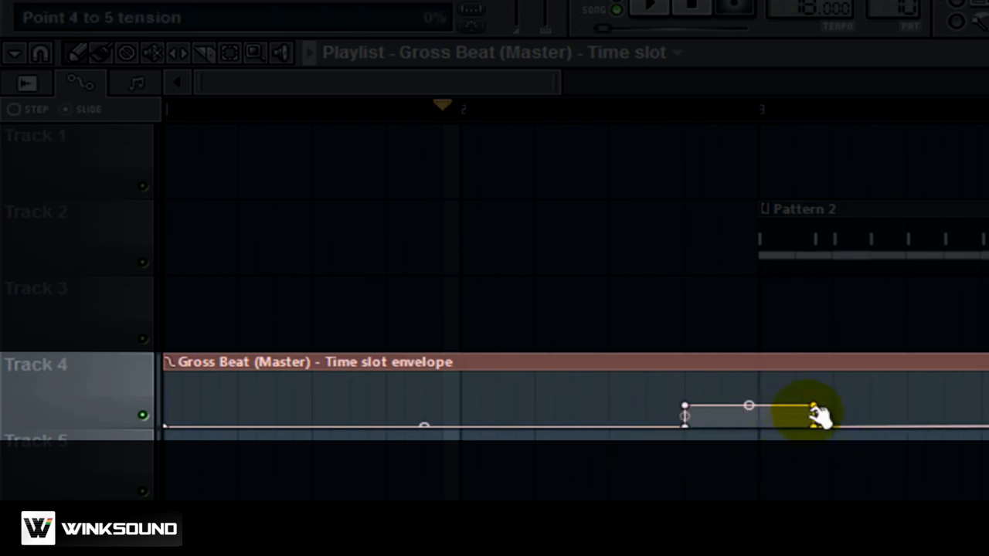
drag(811, 410, 749, 405)
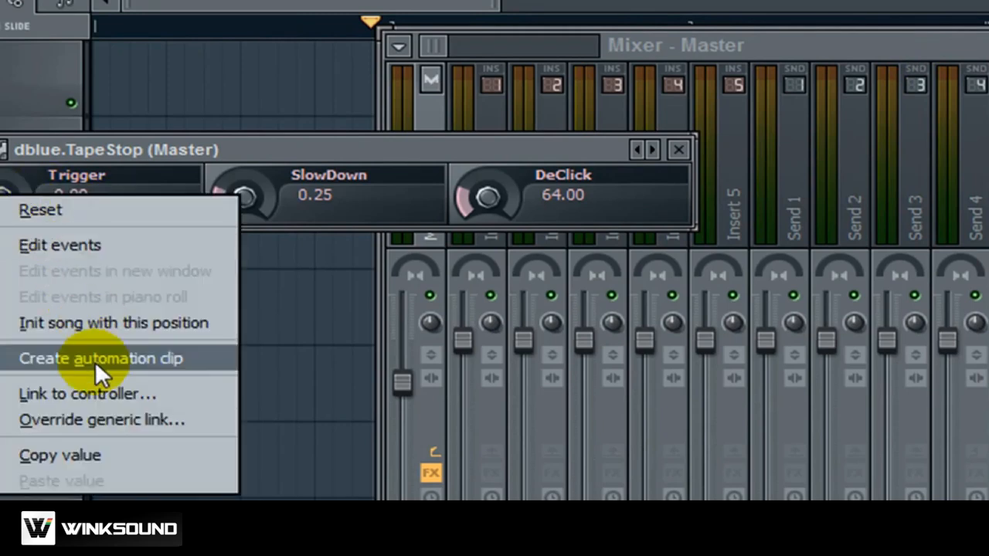
Create an automation clip for dBlue TapeStop's Trigger parameter.
click(102, 358)
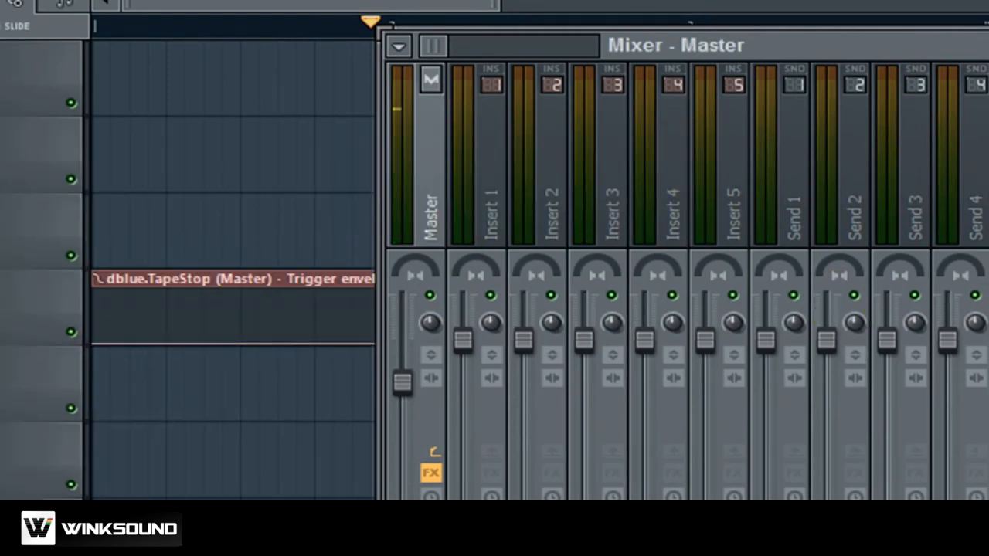